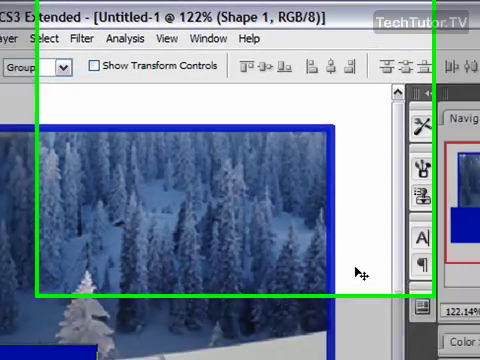
# Show the Window menu's list of available palettes, including History
pyautogui.click(204, 38)
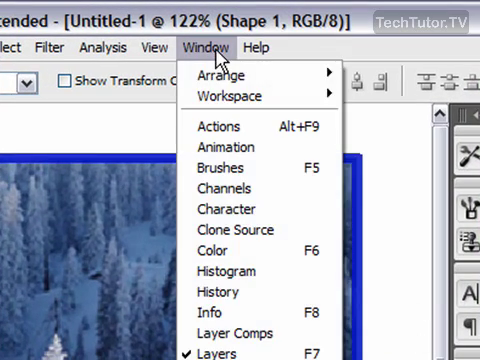